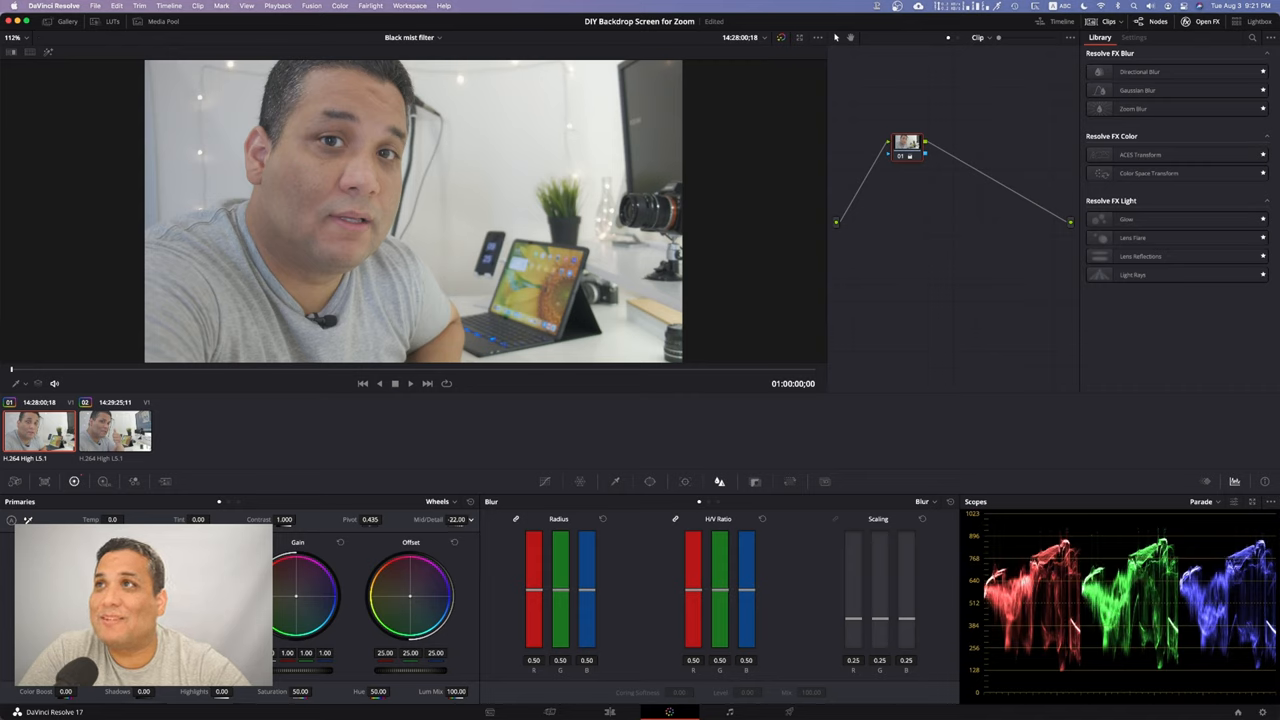
- Add a small Radius blur in the Blur palette to soften the talking-head clip
drag(456, 520, 456, 540)
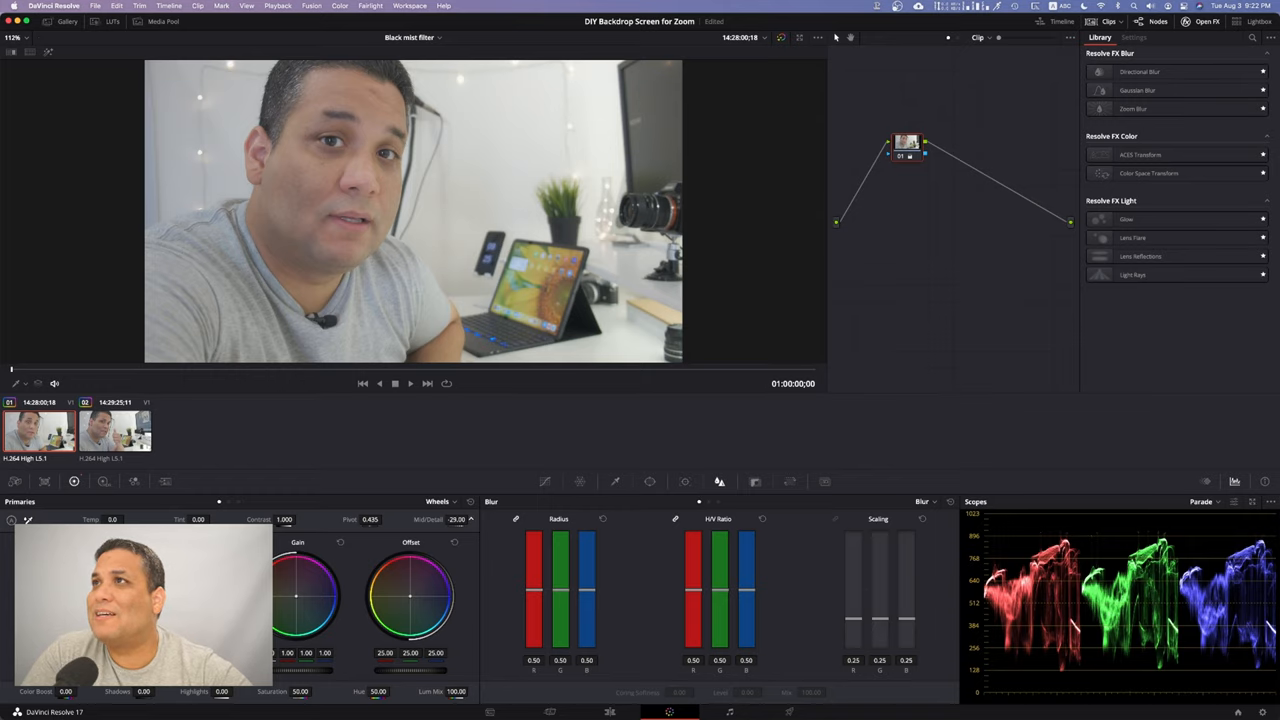
drag(456, 520, 456, 520)
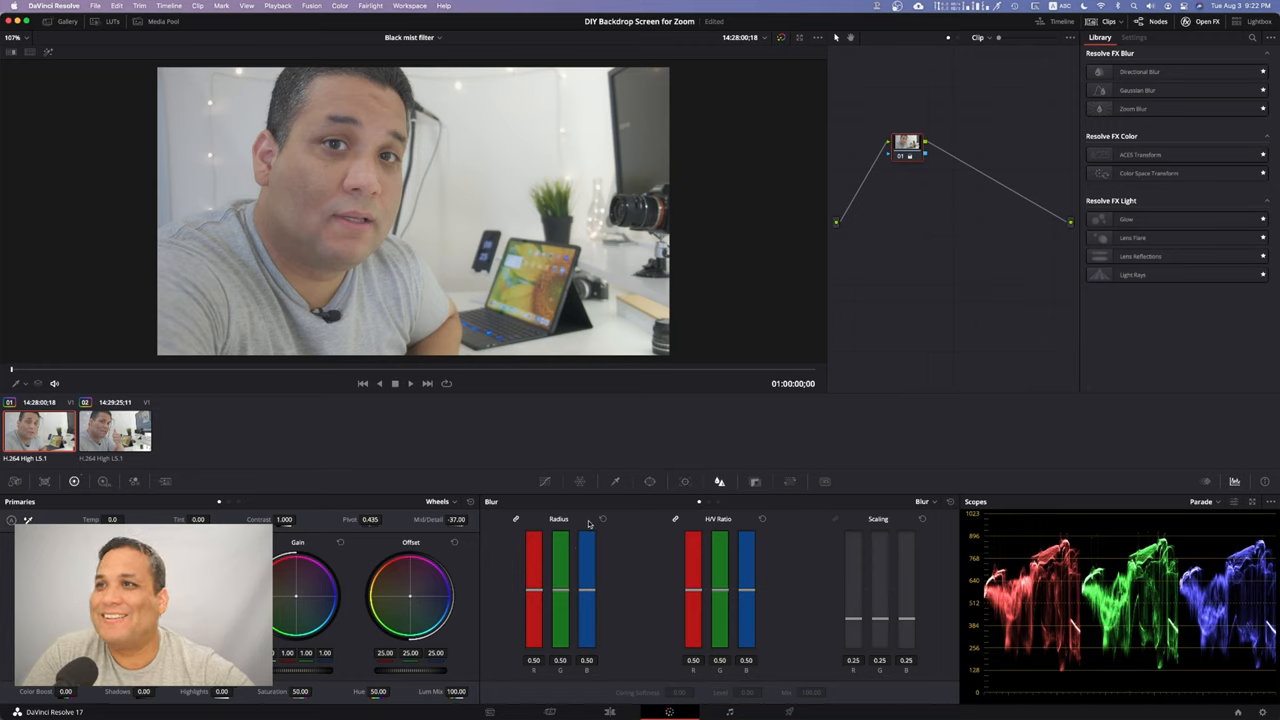
- Change the Blur palette mode to Sharpen before moving to the second clip
click(924, 500)
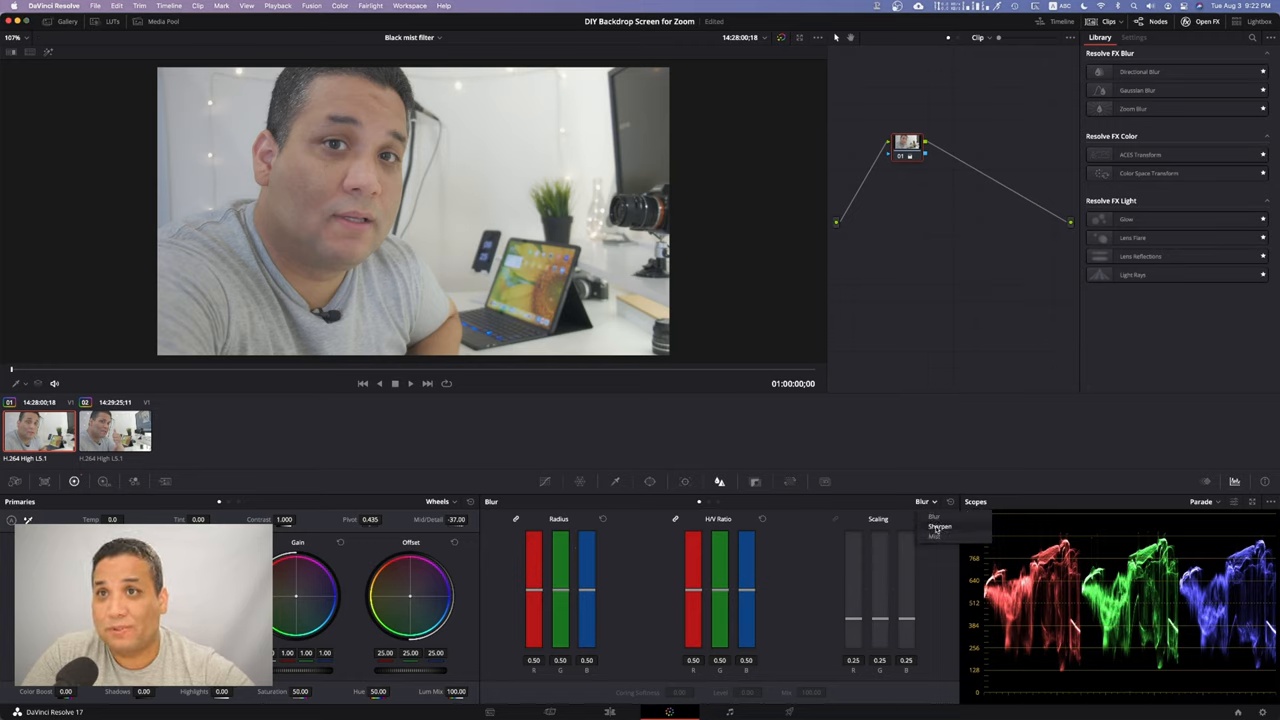
click(938, 528)
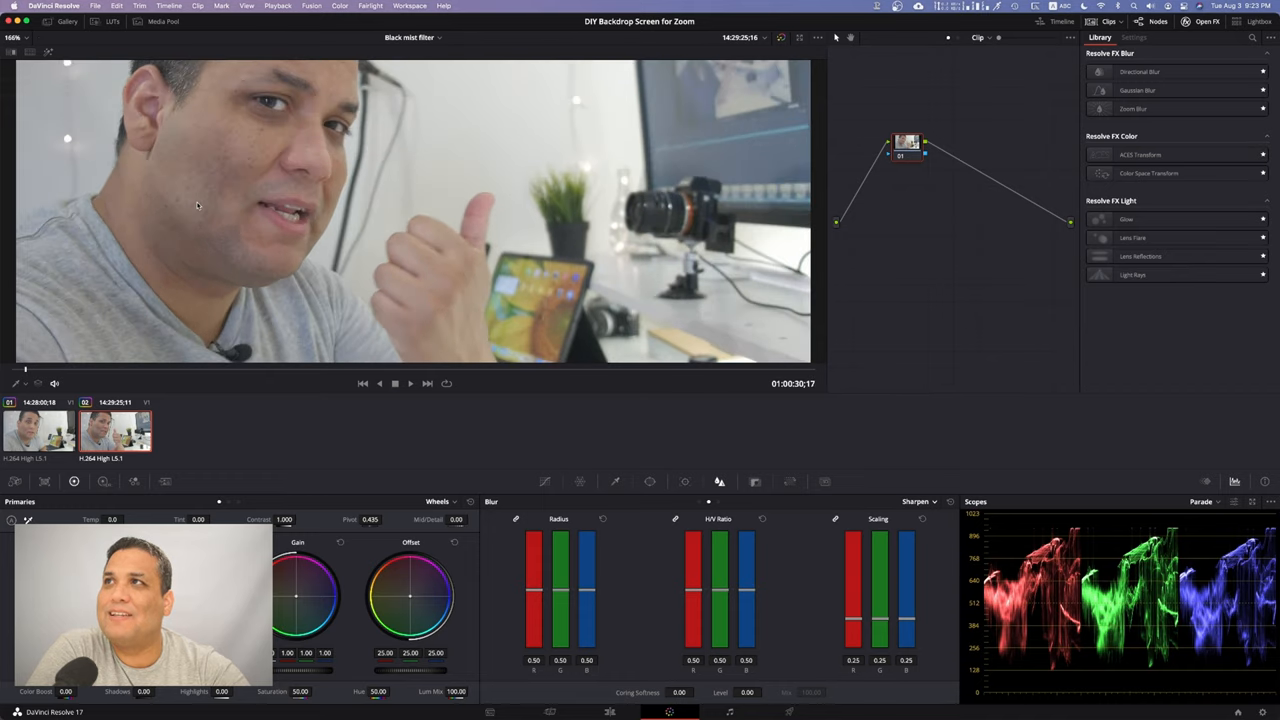
mouse_move(212, 412)
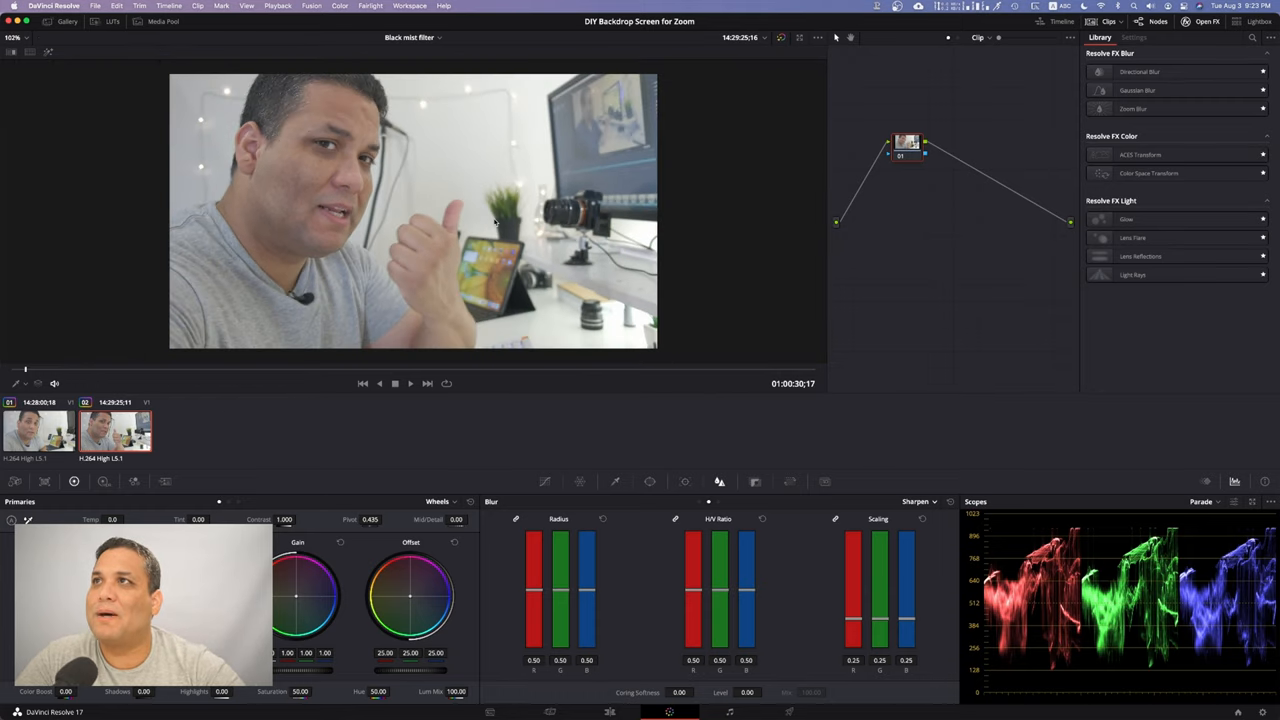
mouse_move(862, 390)
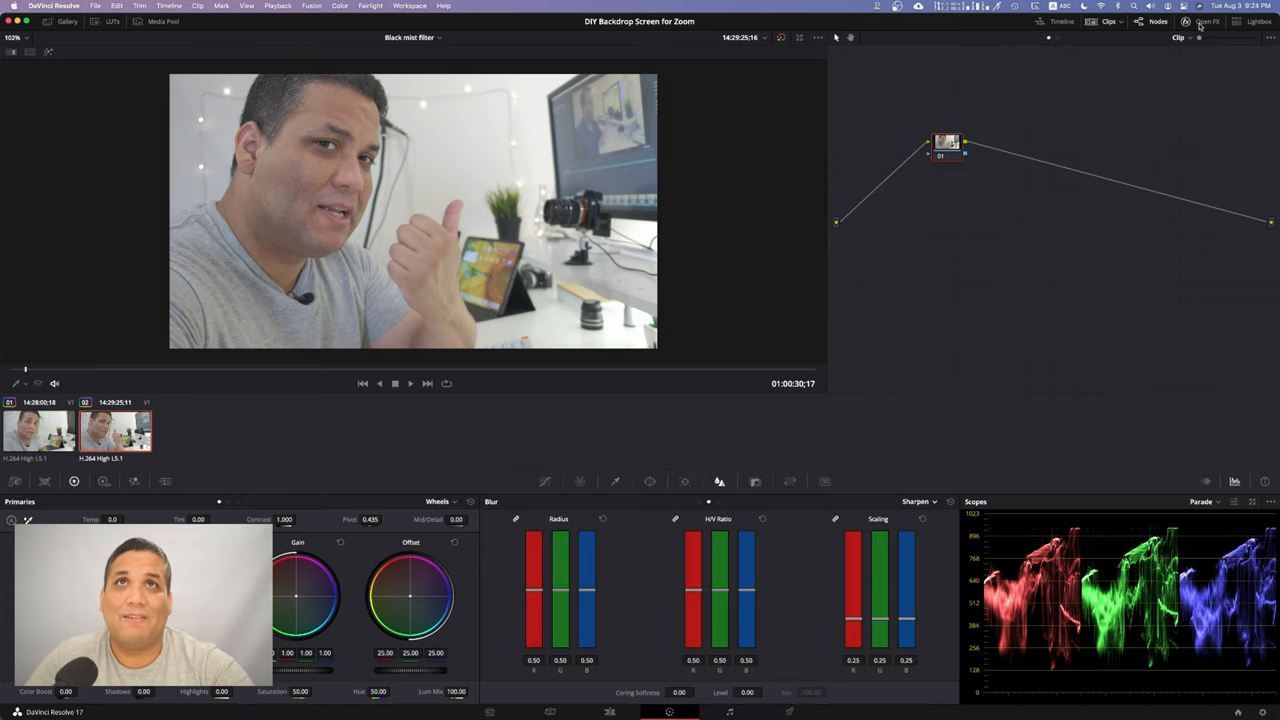
- Show the OpenFX Library again with the ResolveFX effect categories fully expanded
click(1208, 20)
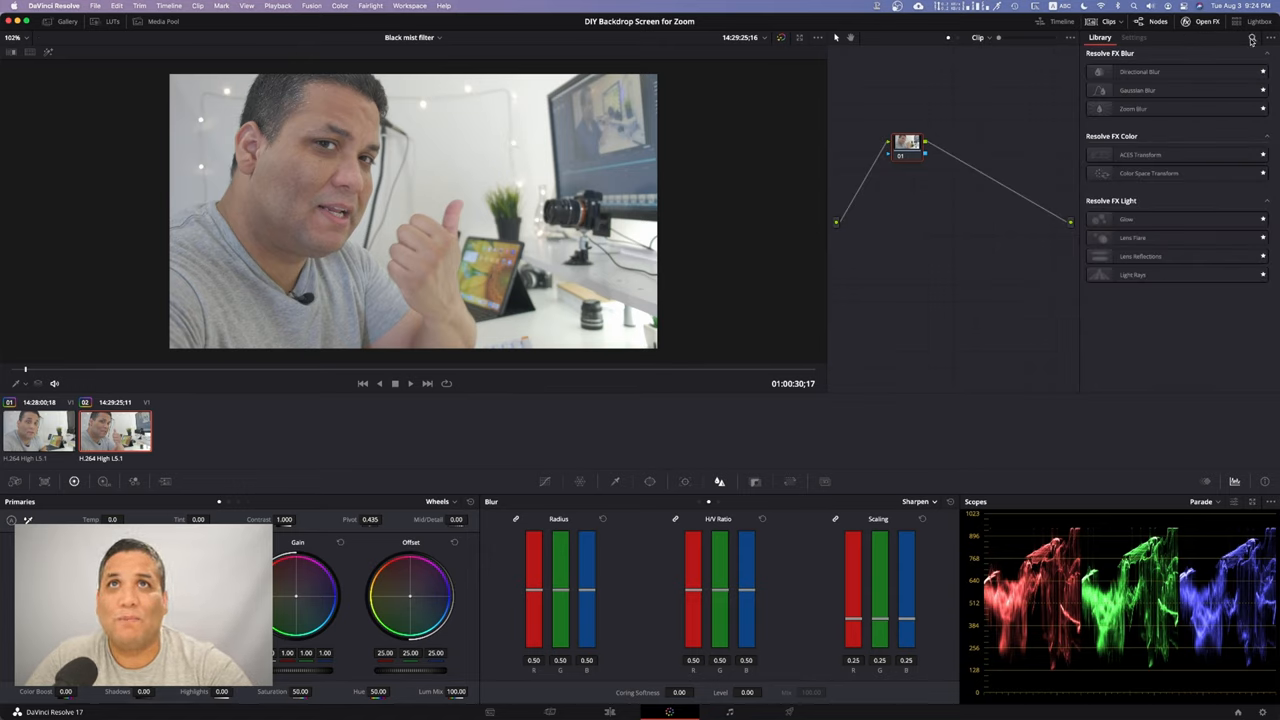
click(1252, 40)
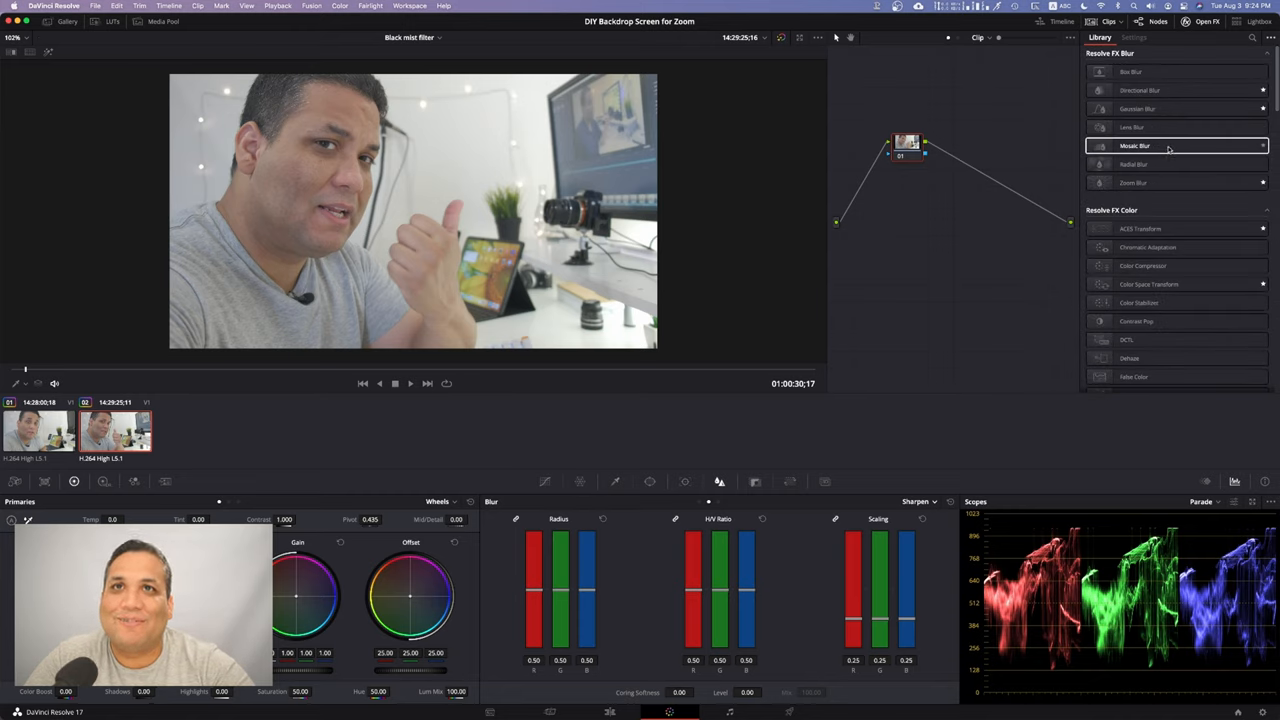
- Add the ResolveFX Light Glow effect onto the second clip's node
click(1268, 38)
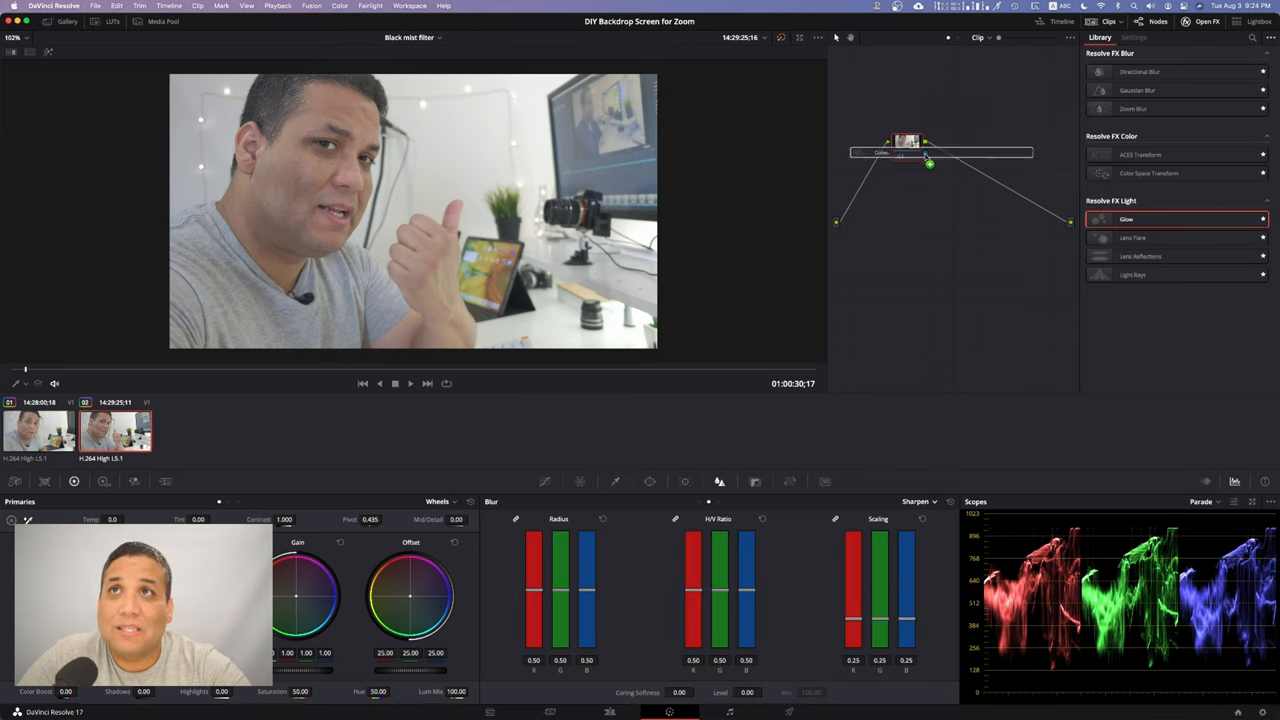
click(1134, 36)
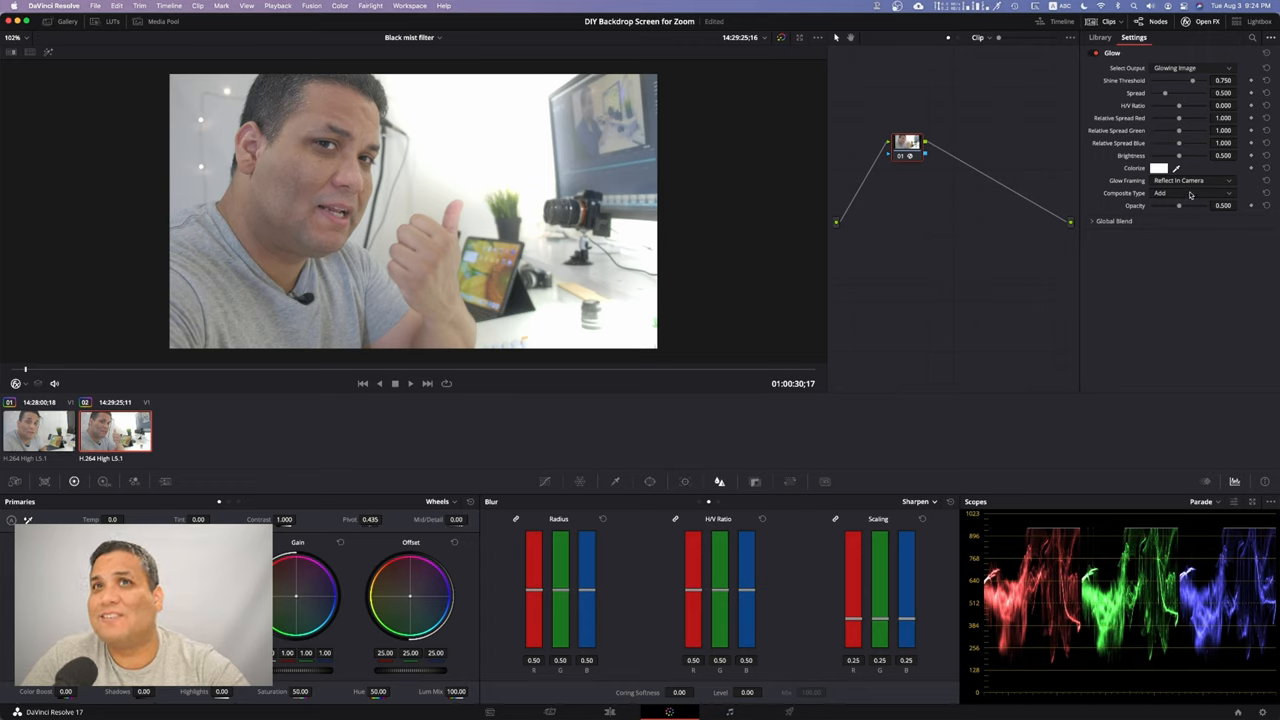
- Change the Glow effect's Composite Type to Overlay
click(1190, 192)
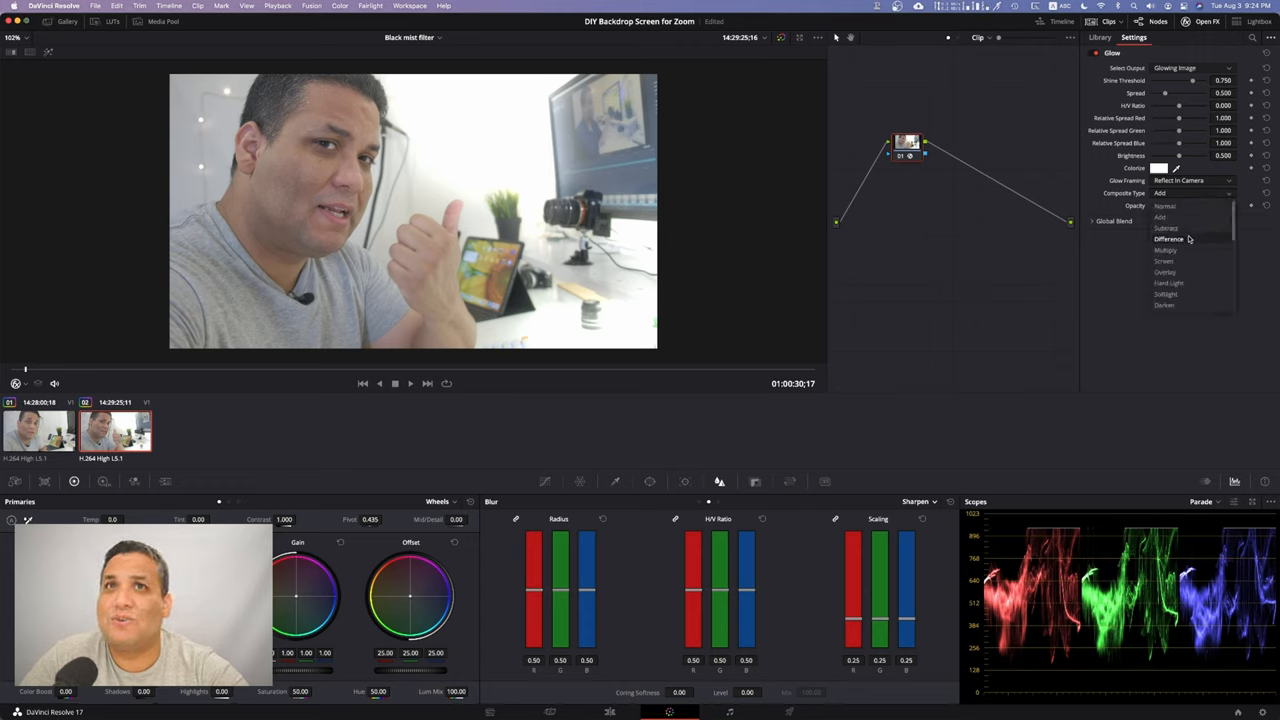
click(1164, 272)
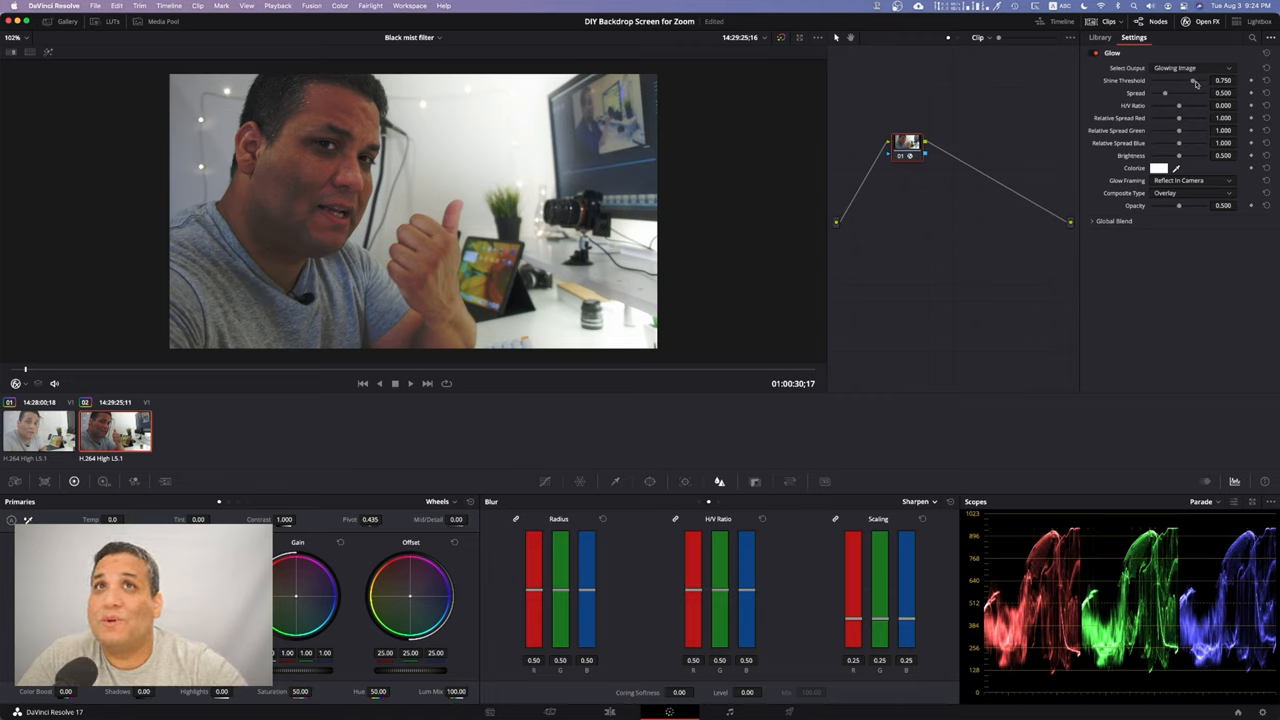
- Lower the Glow Opacity slider to a subtle low value for gentler highlight brightening
drag(1196, 80, 1180, 80)
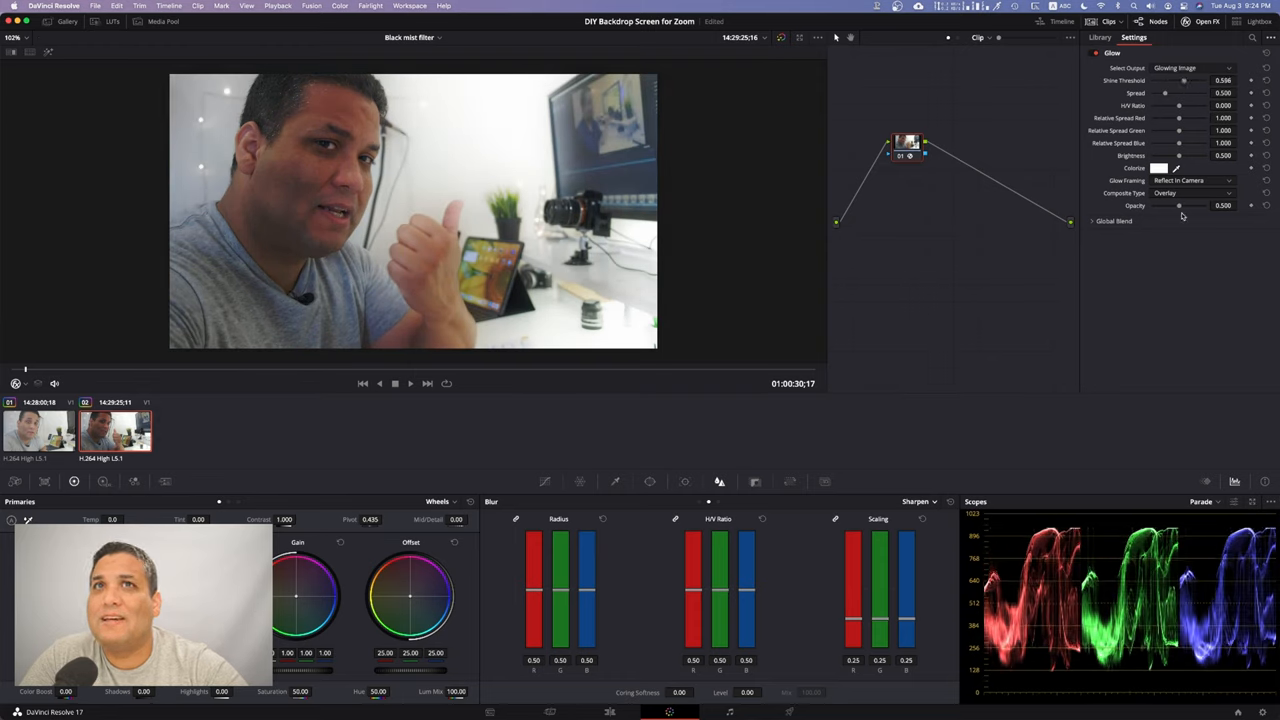
drag(1178, 204, 1156, 204)
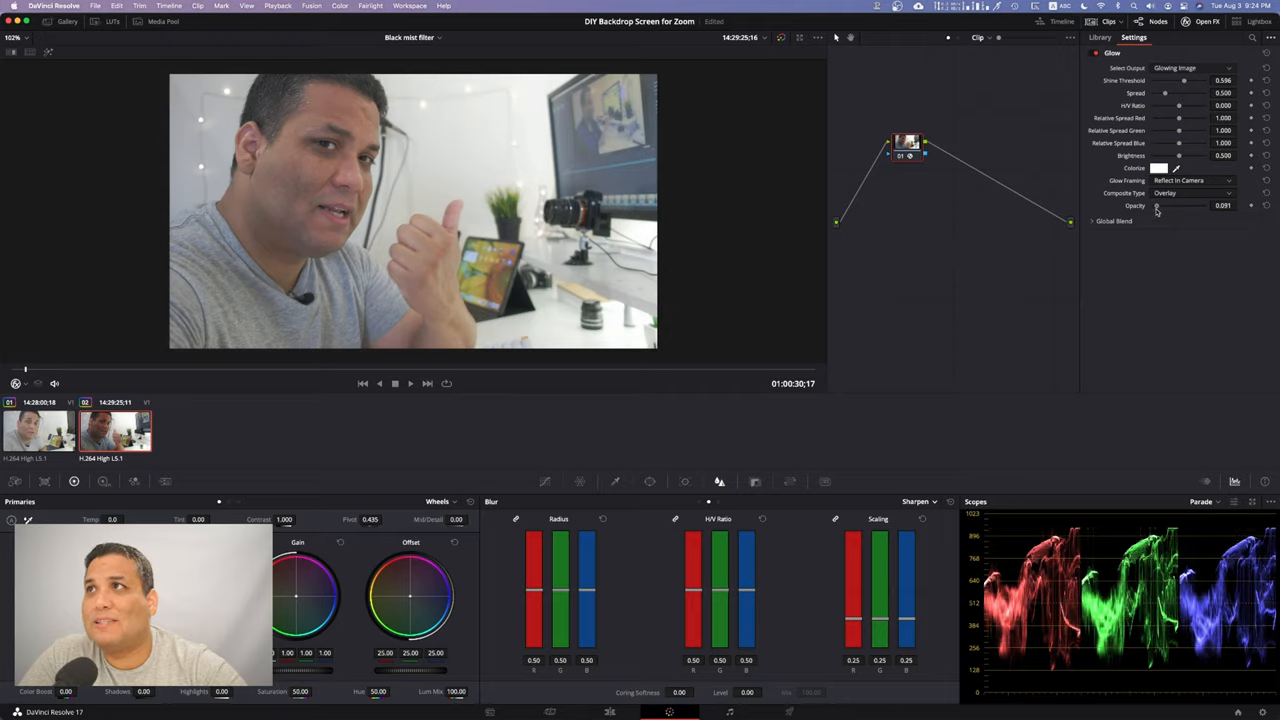
drag(1156, 206, 1160, 206)
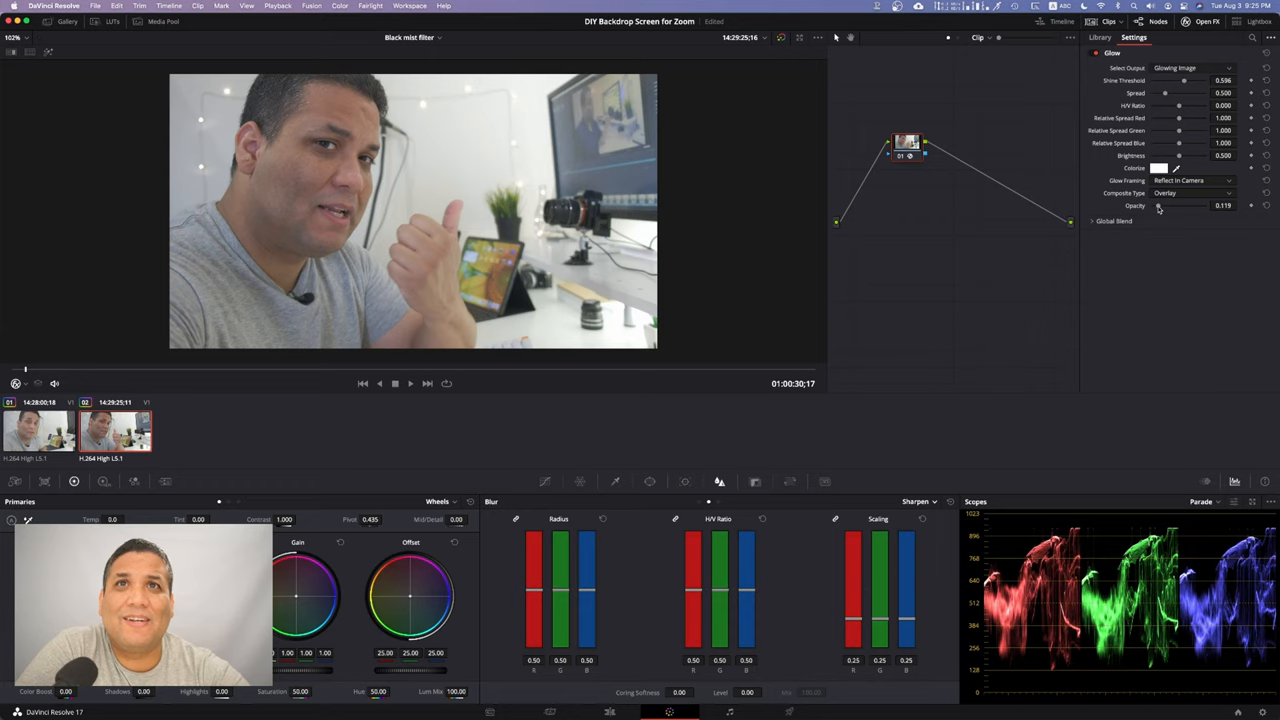
drag(1156, 204, 1164, 204)
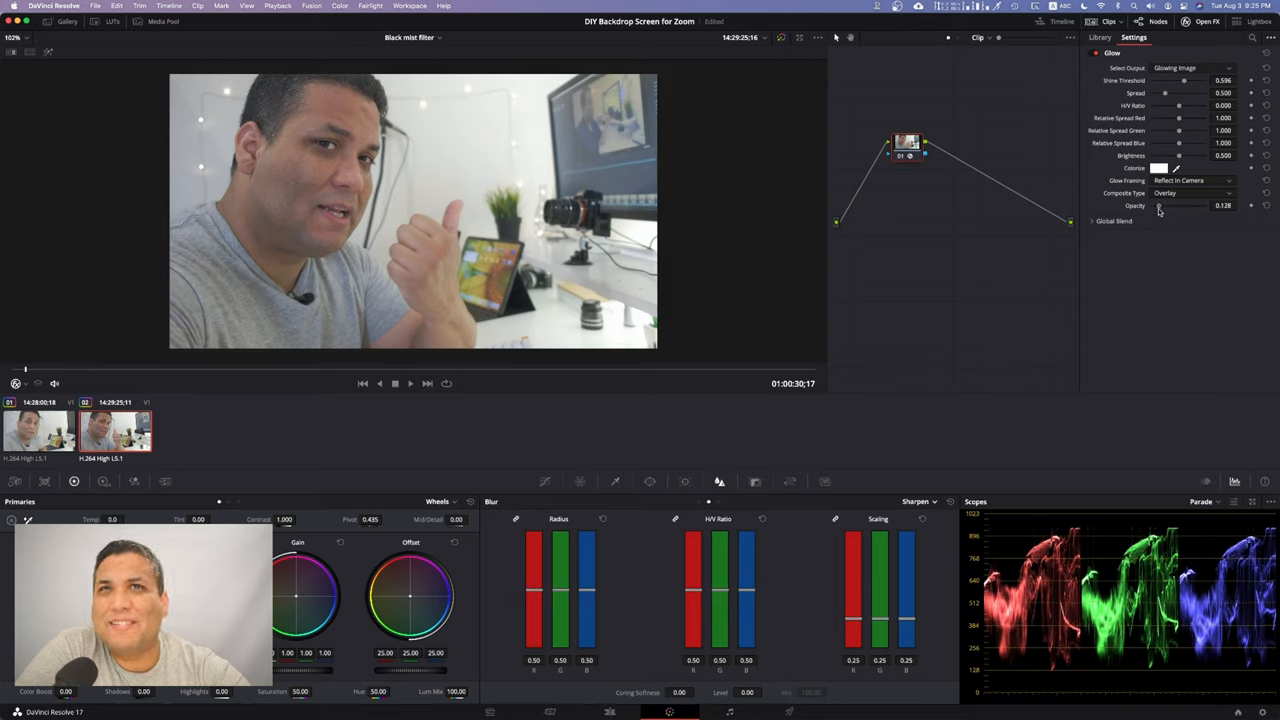
drag(1160, 204, 1156, 204)
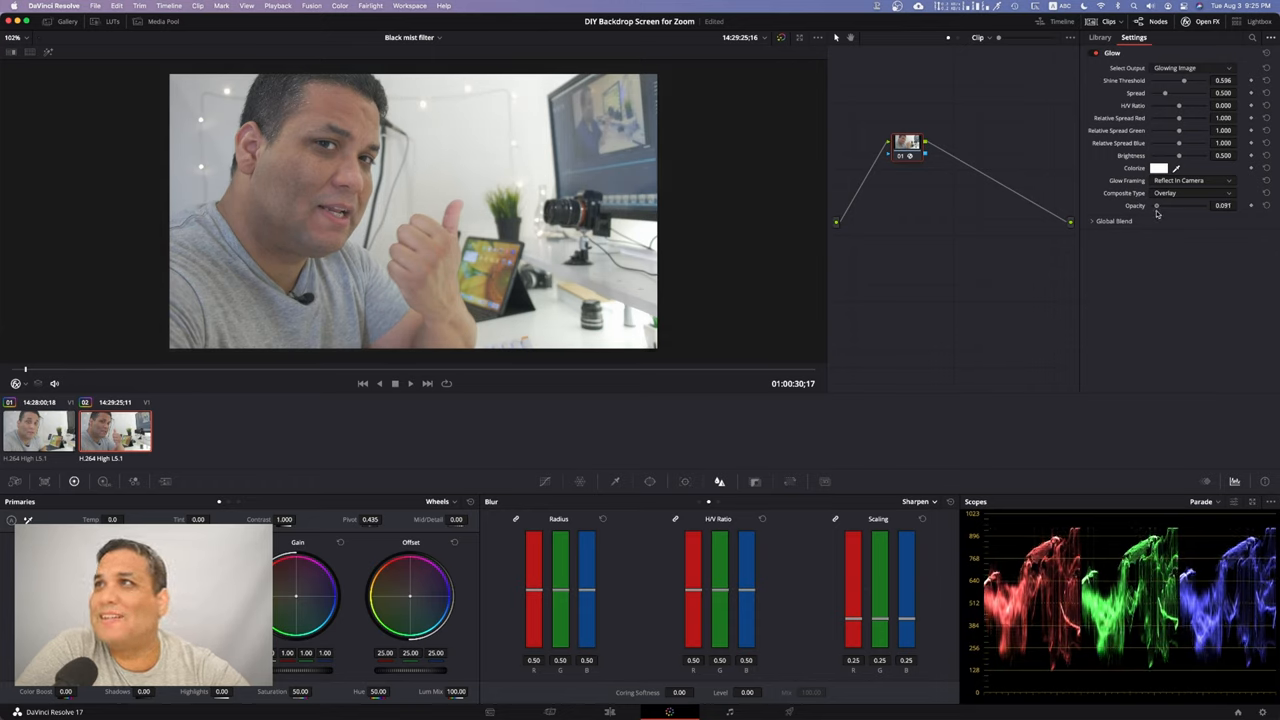
drag(1156, 204, 1170, 204)
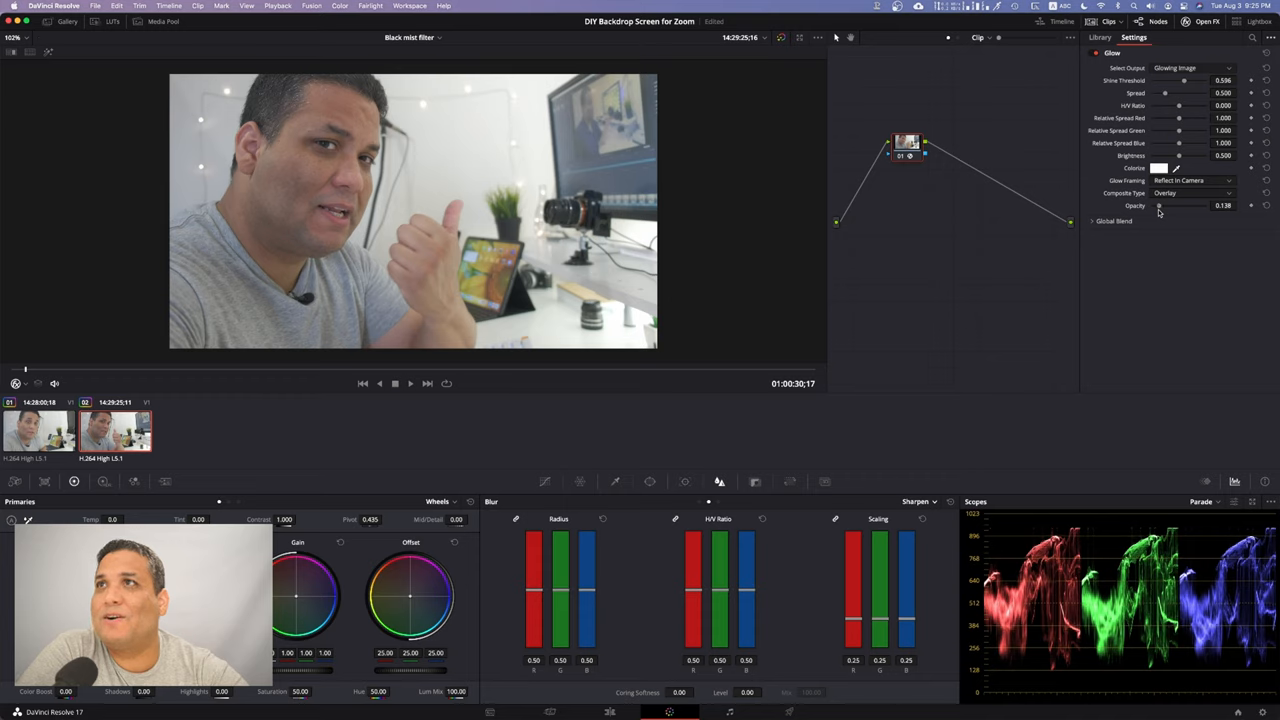